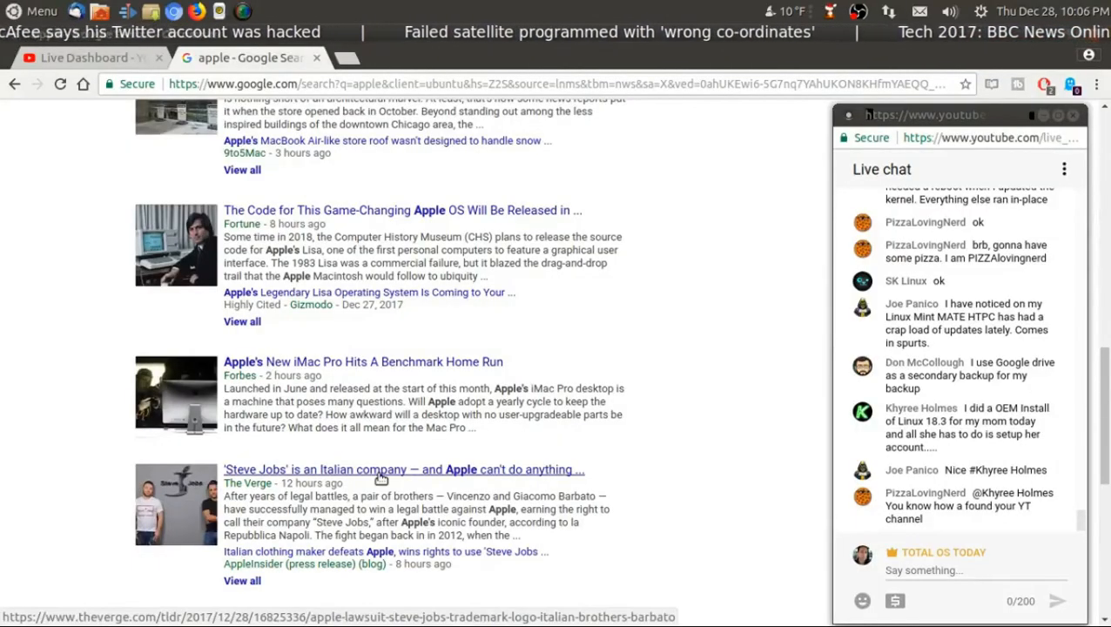
Scroll the Google News 'apple' results down toward The Verge 'Steve Jobs' story.
{"action": "scroll", "scroll_direction": "down", "scroll_amount": 3}
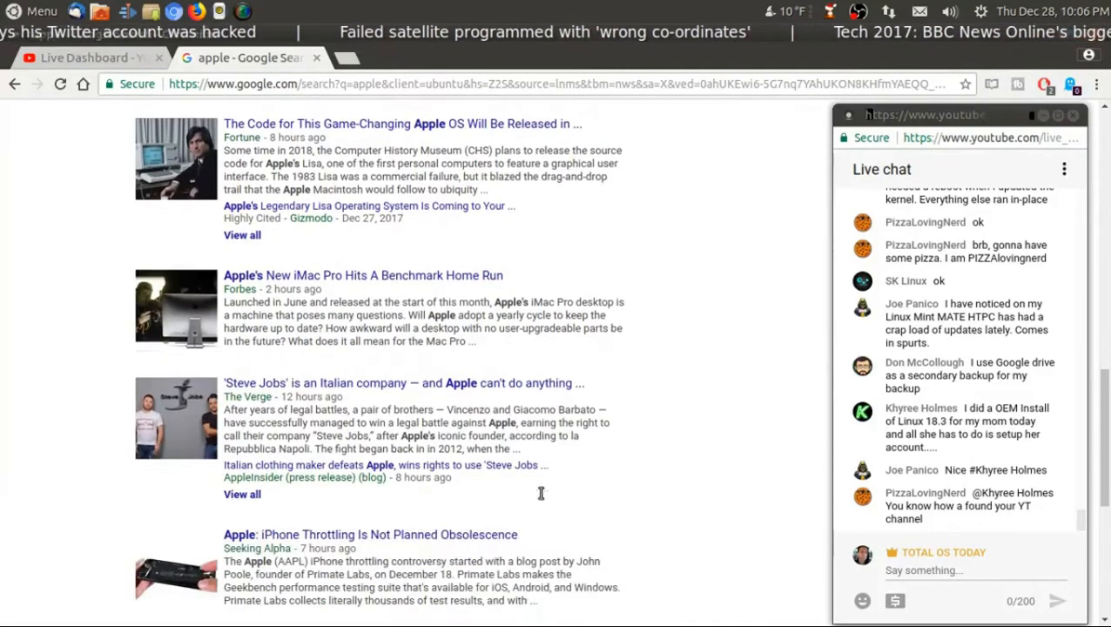
{"action": "mouse_move", "coordinate": [523, 388]}
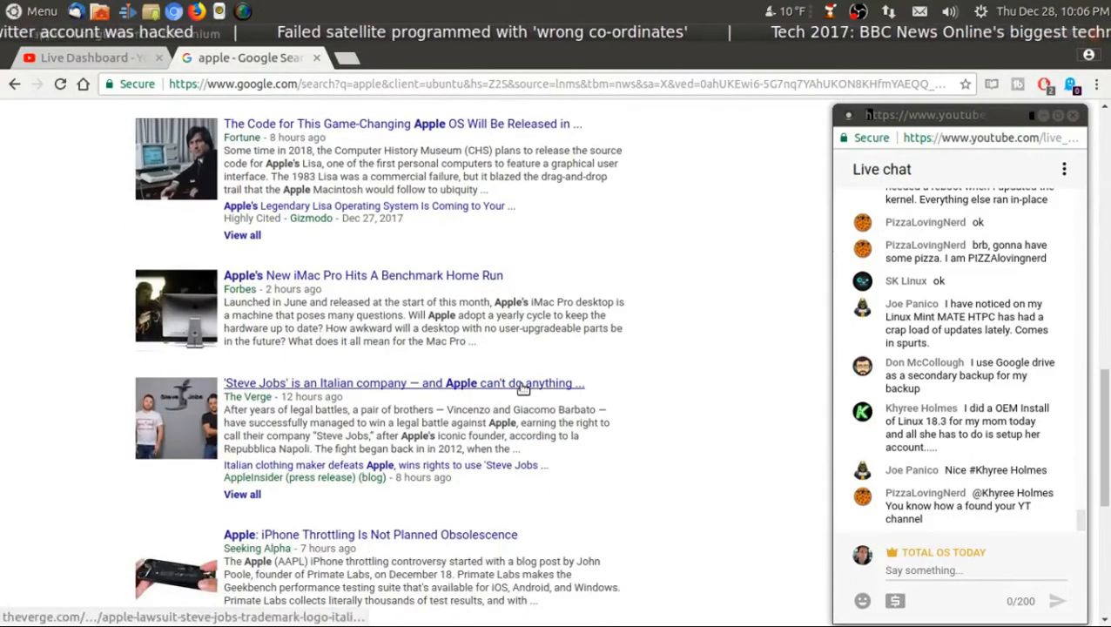
Open The Verge 'Steve Jobs' article and scroll past the lead photo to the Barbato brothers paragraphs.
{"action": "left_click", "coordinate": [404, 383]}
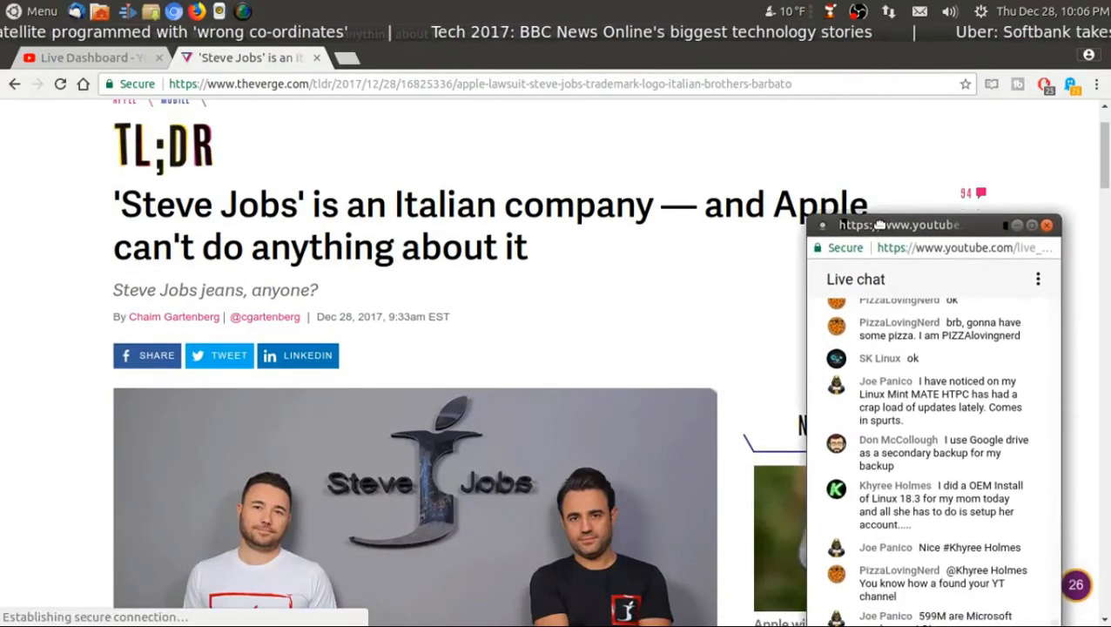
{"action": "scroll", "scroll_direction": "down", "scroll_amount": 3}
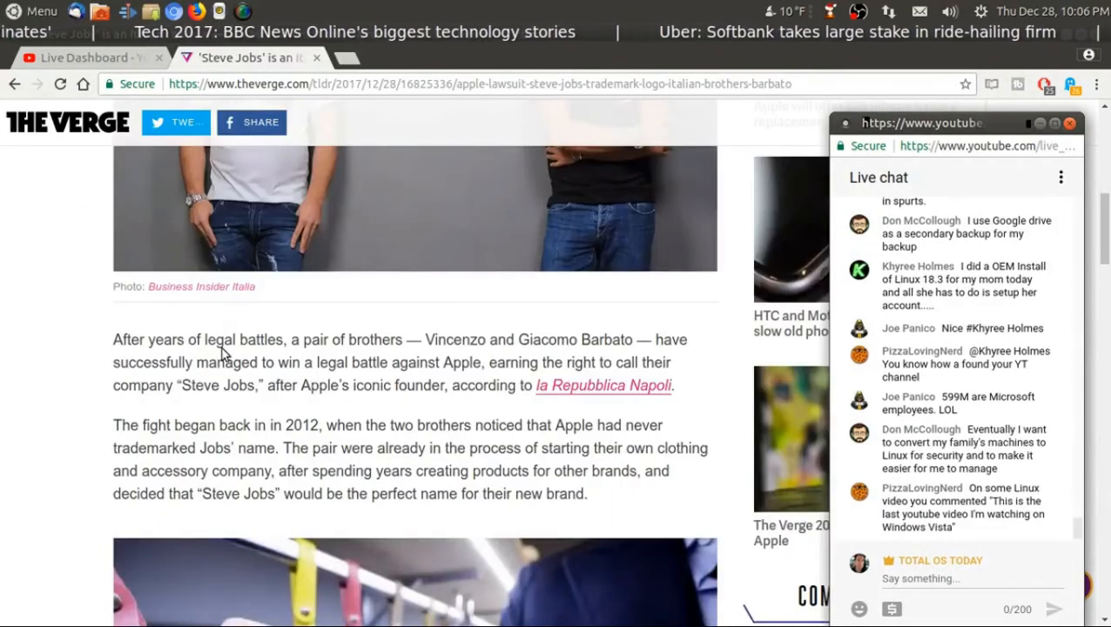
{"action": "mouse_move", "coordinate": [507, 383]}
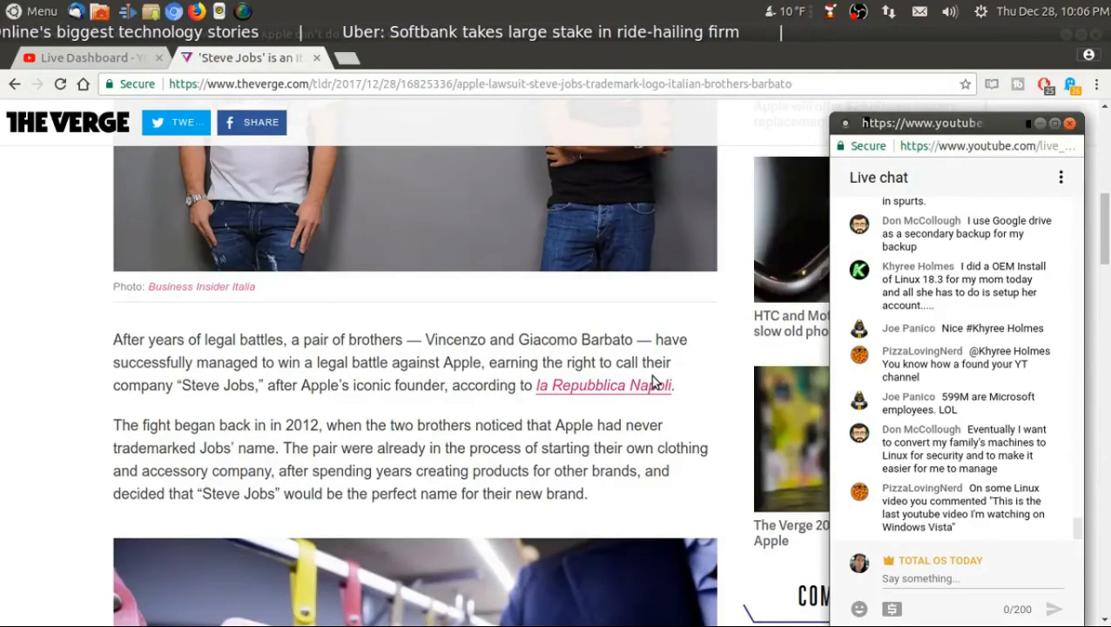
{"action": "scroll", "scroll_direction": "down", "scroll_amount": 3}
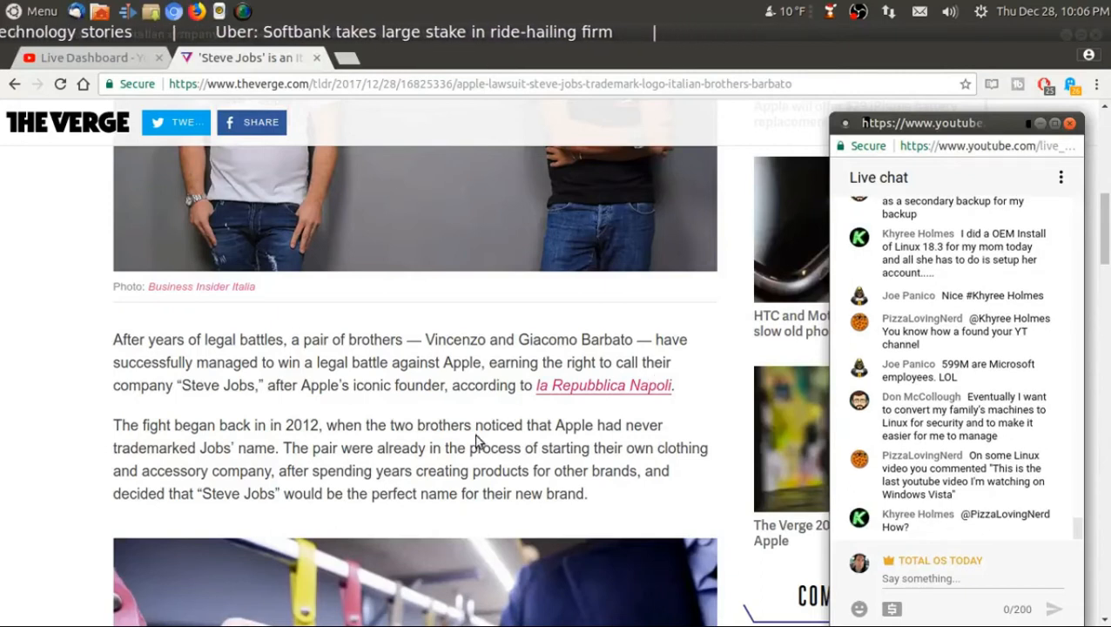
Read past the 2012 origin paragraph and Steve Jobs denim photo to Apple's lawsuit.
{"action": "scroll", "scroll_direction": "down", "scroll_amount": 3}
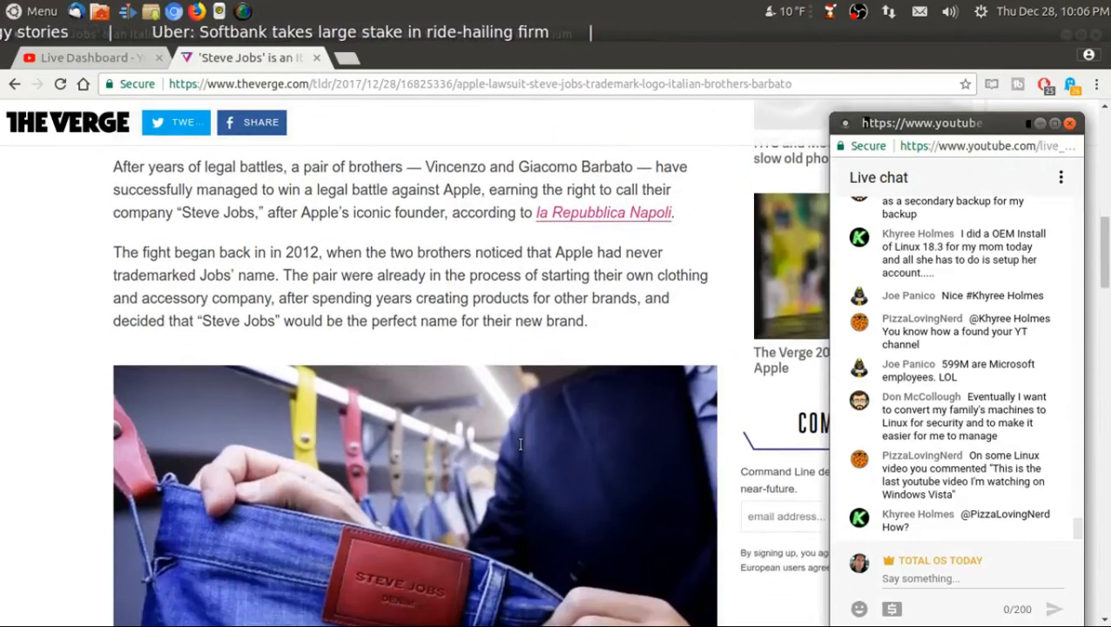
{"action": "mouse_move", "coordinate": [450, 283]}
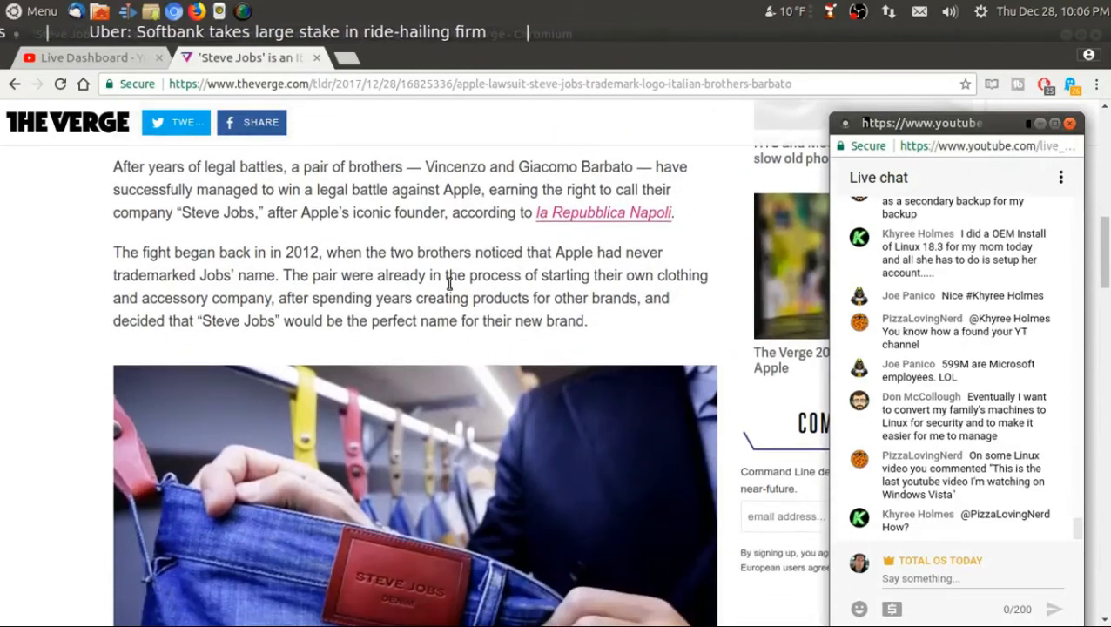
{"action": "scroll", "scroll_direction": "down", "scroll_amount": 3}
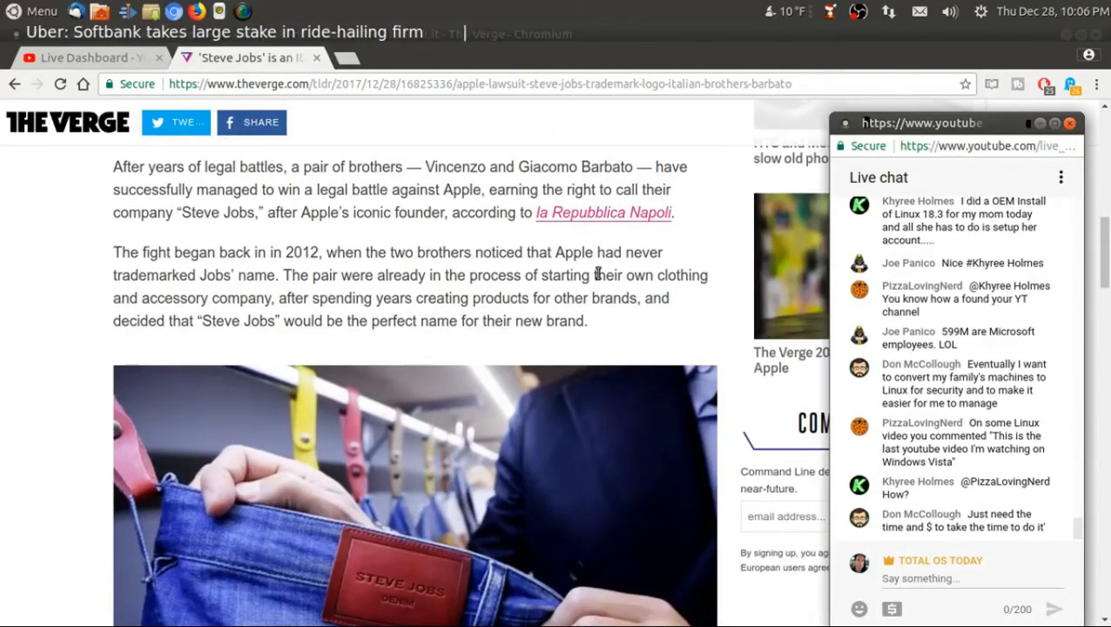
{"action": "scroll", "scroll_direction": "down", "scroll_amount": 3}
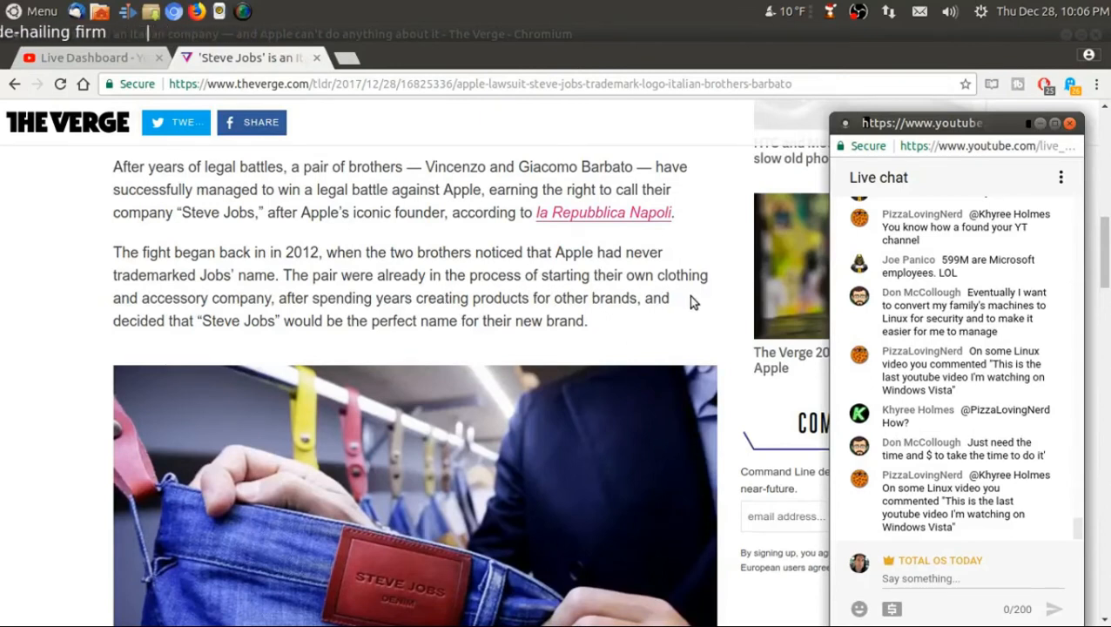
{"action": "mouse_move", "coordinate": [481, 313]}
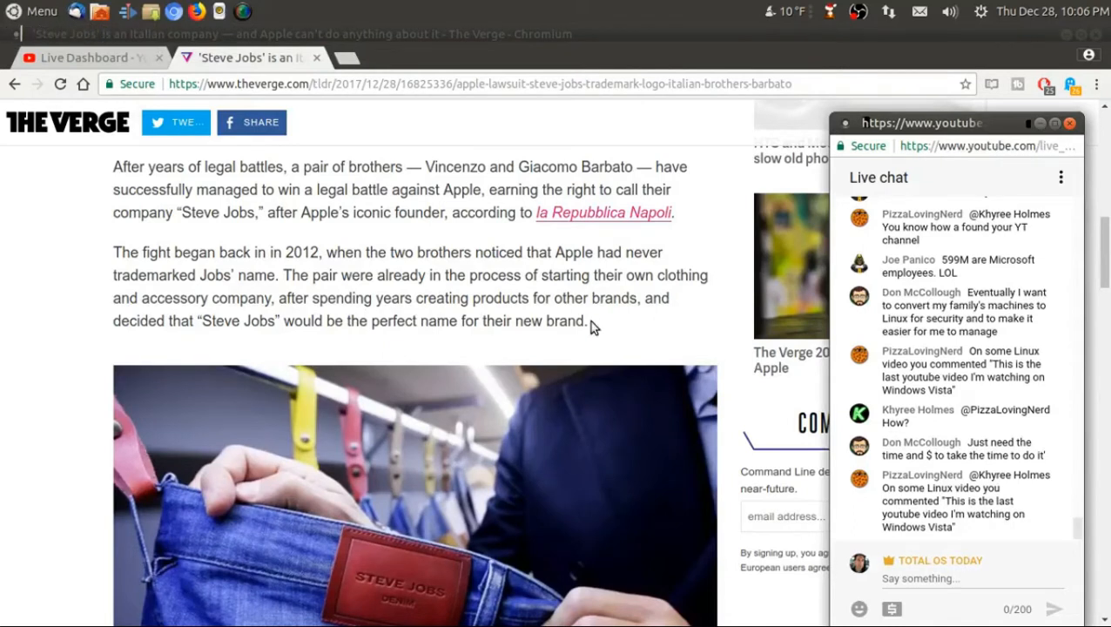
{"action": "scroll", "scroll_direction": "down", "scroll_amount": 3}
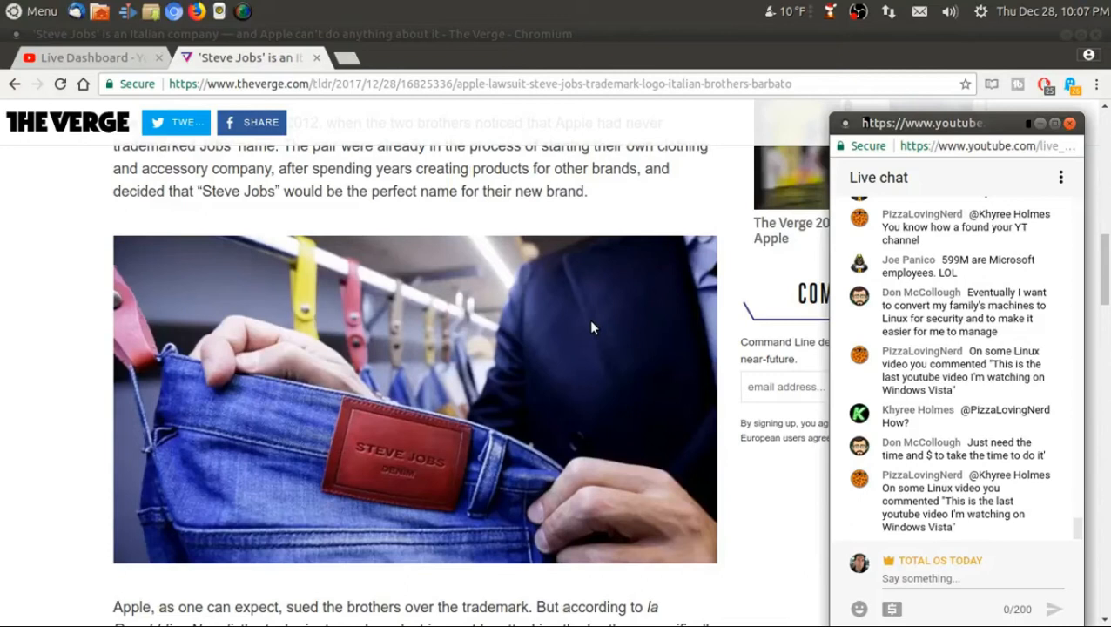
Read through the court ruling on the bitten J logo and the brothers' planned products.
{"action": "scroll", "scroll_direction": "down", "scroll_amount": 3}
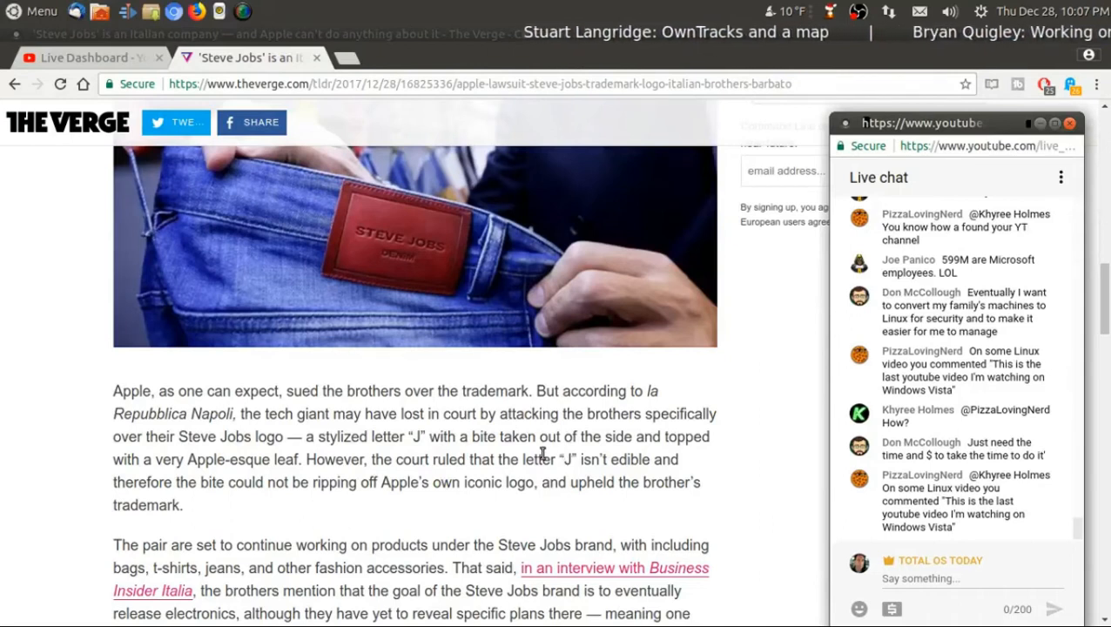
{"action": "mouse_move", "coordinate": [690, 457]}
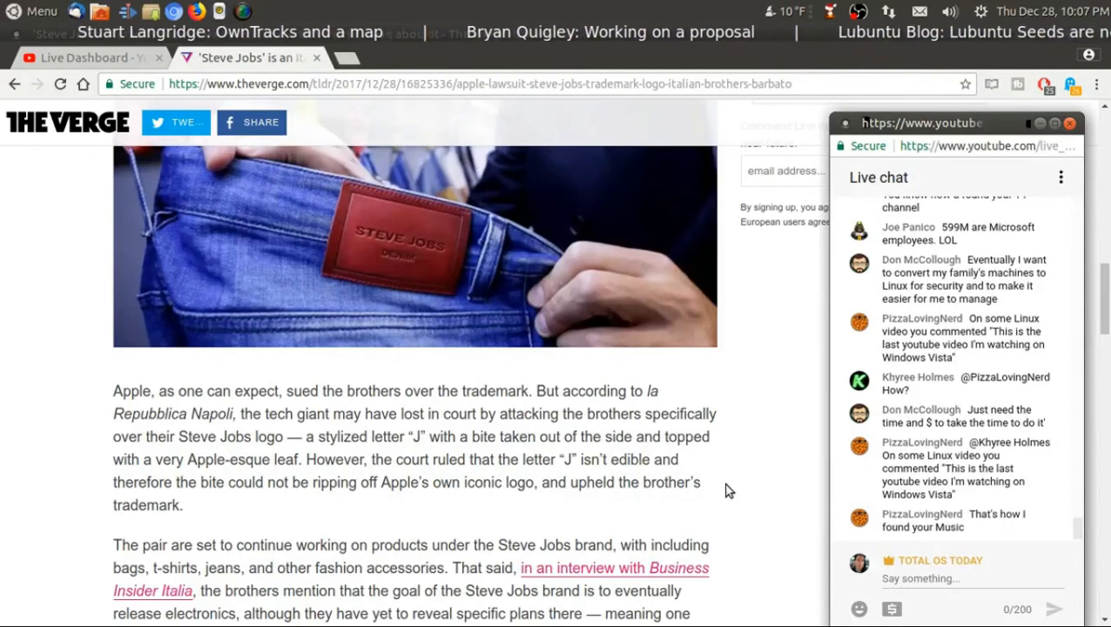
{"action": "scroll", "scroll_direction": "down", "scroll_amount": 3}
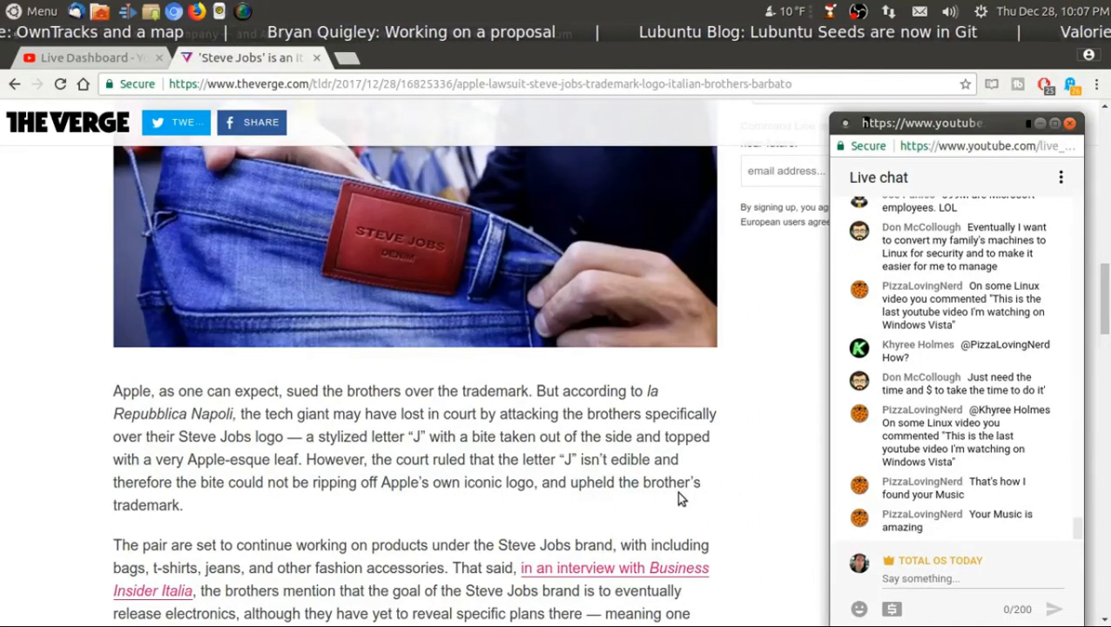
{"action": "scroll", "scroll_direction": "down", "scroll_amount": 3}
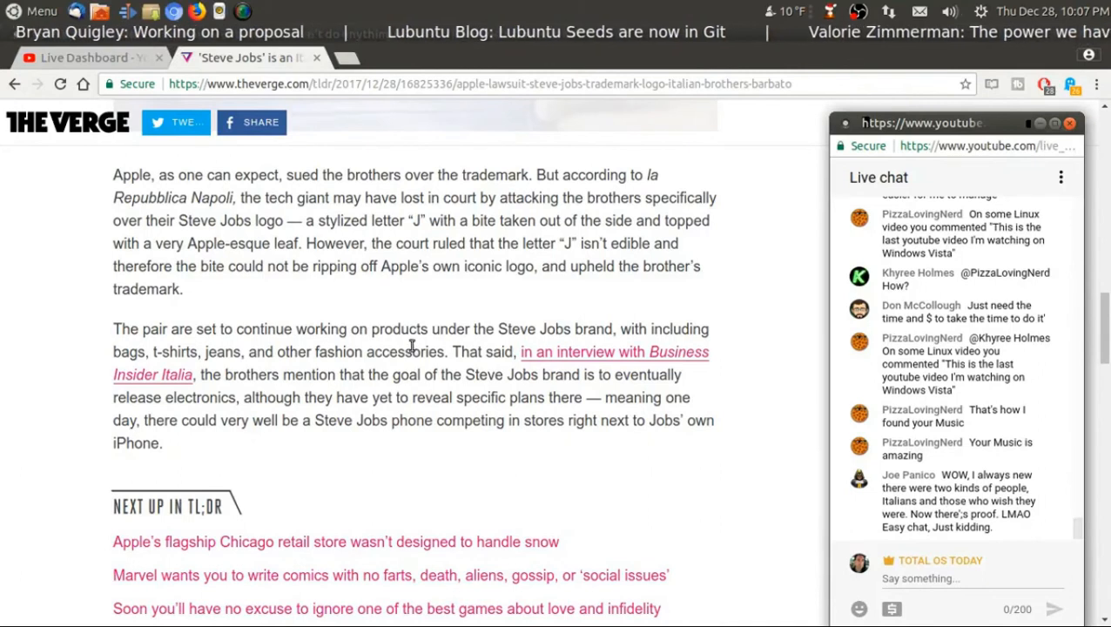
{"action": "mouse_move", "coordinate": [710, 403]}
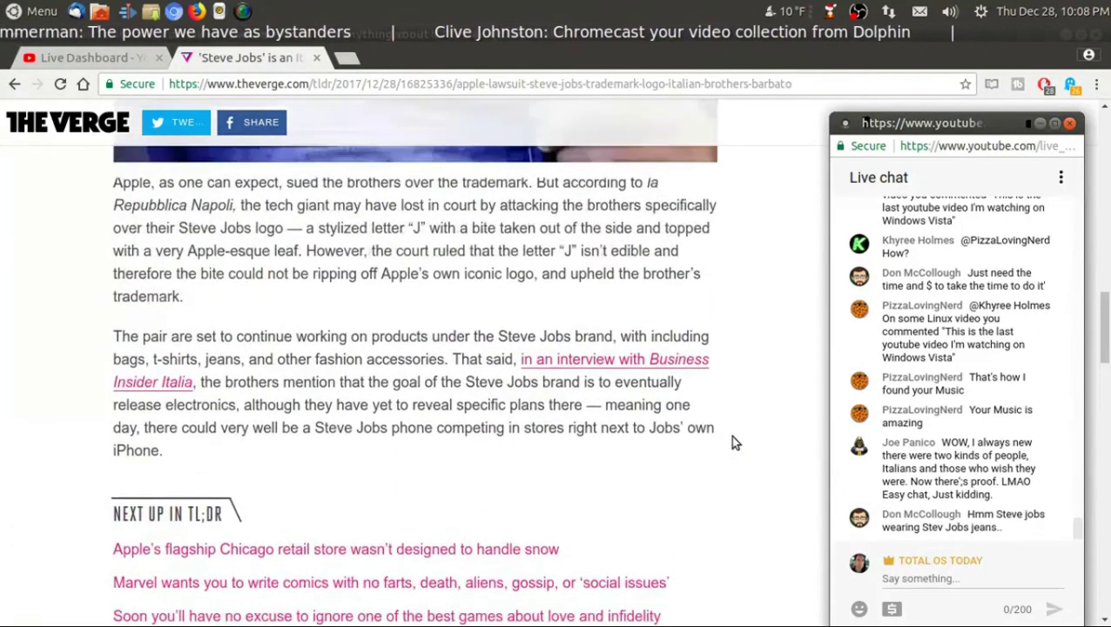
Scroll back up to the denim photo, then down to the closing Steve Jobs phone paragraph.
{"action": "scroll", "scroll_direction": "up", "scroll_amount": 3}
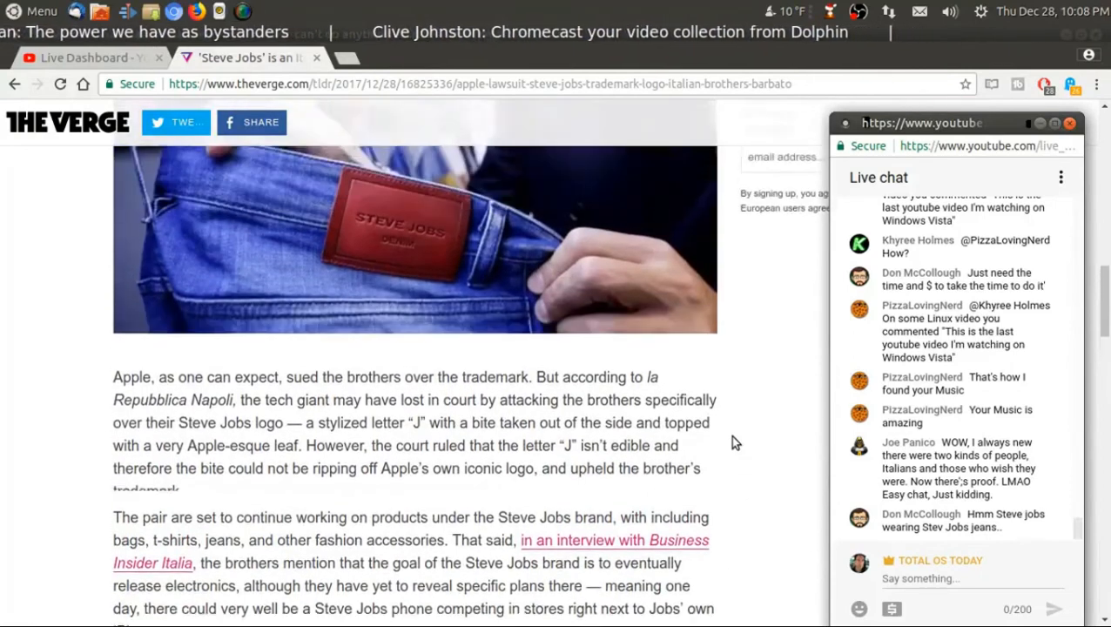
{"action": "scroll", "scroll_direction": "up", "scroll_amount": 3}
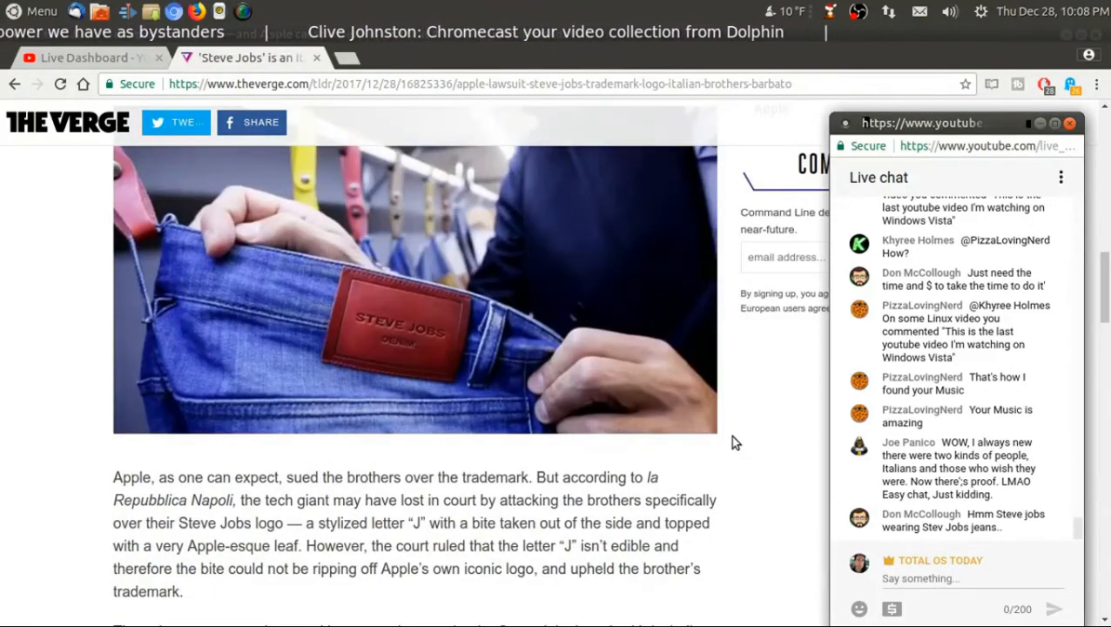
{"action": "scroll", "scroll_direction": "down", "scroll_amount": 3}
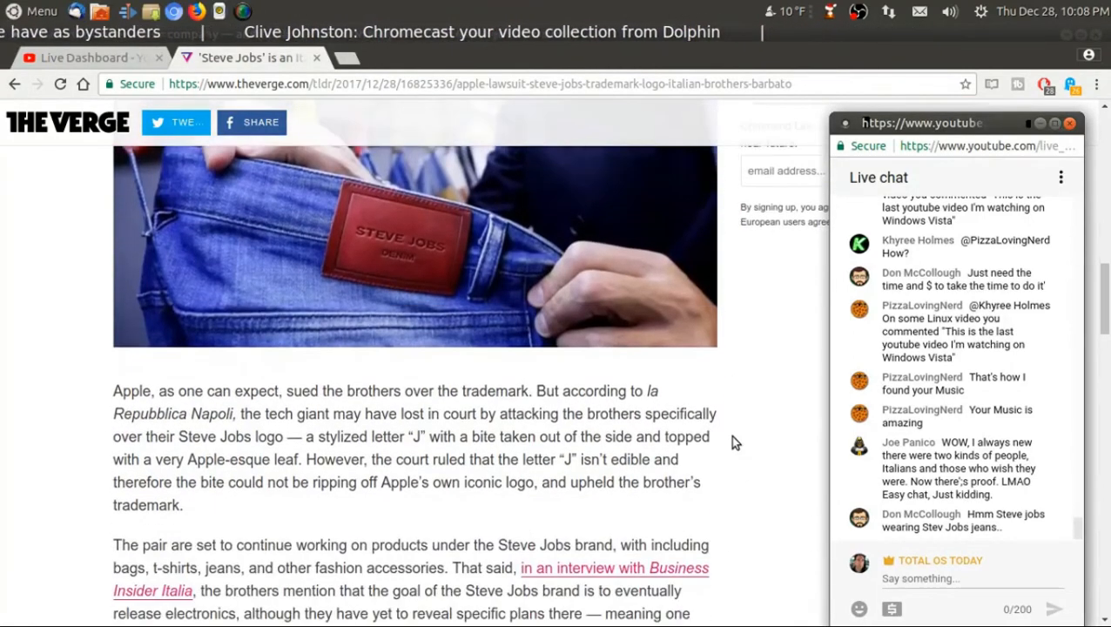
{"action": "scroll", "scroll_direction": "down", "scroll_amount": 3}
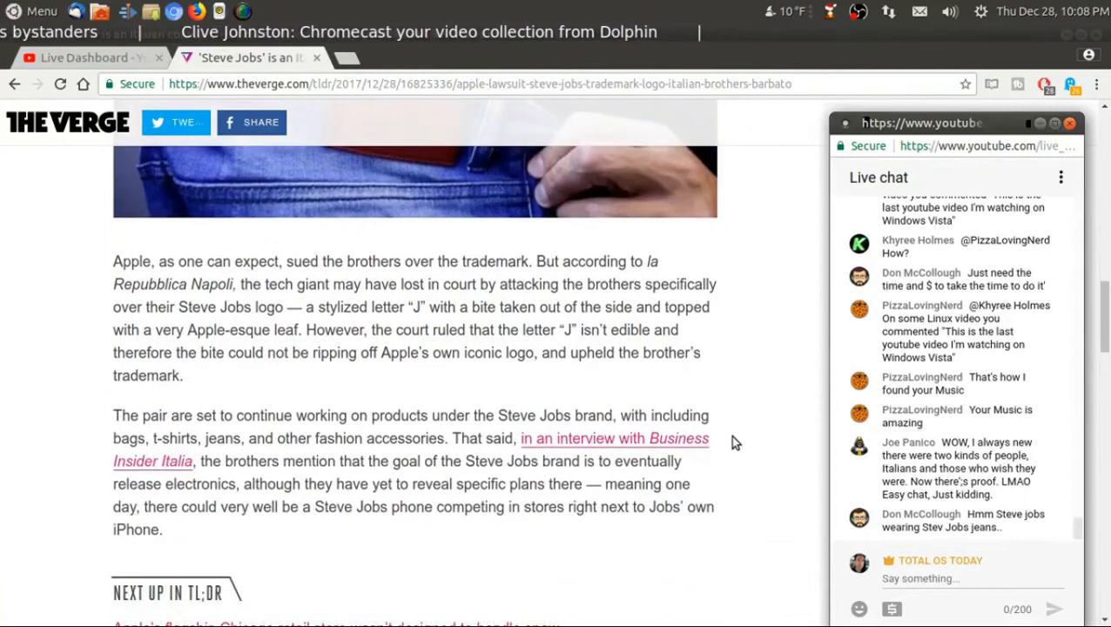